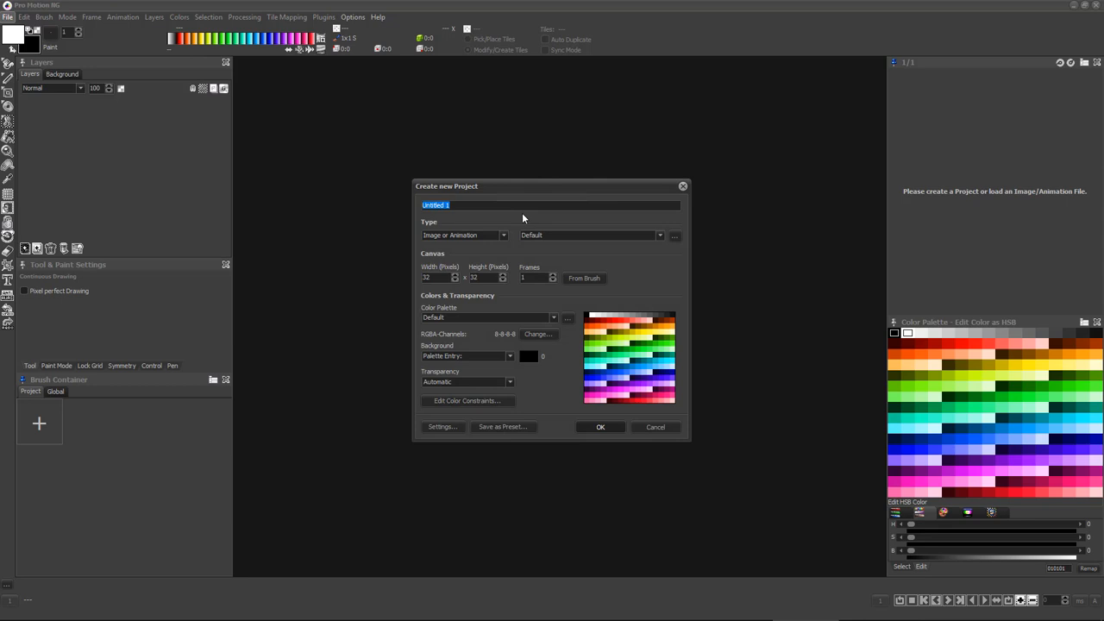
# Confirm a new 64×64 project with a black background
pyautogui.click(600, 427)
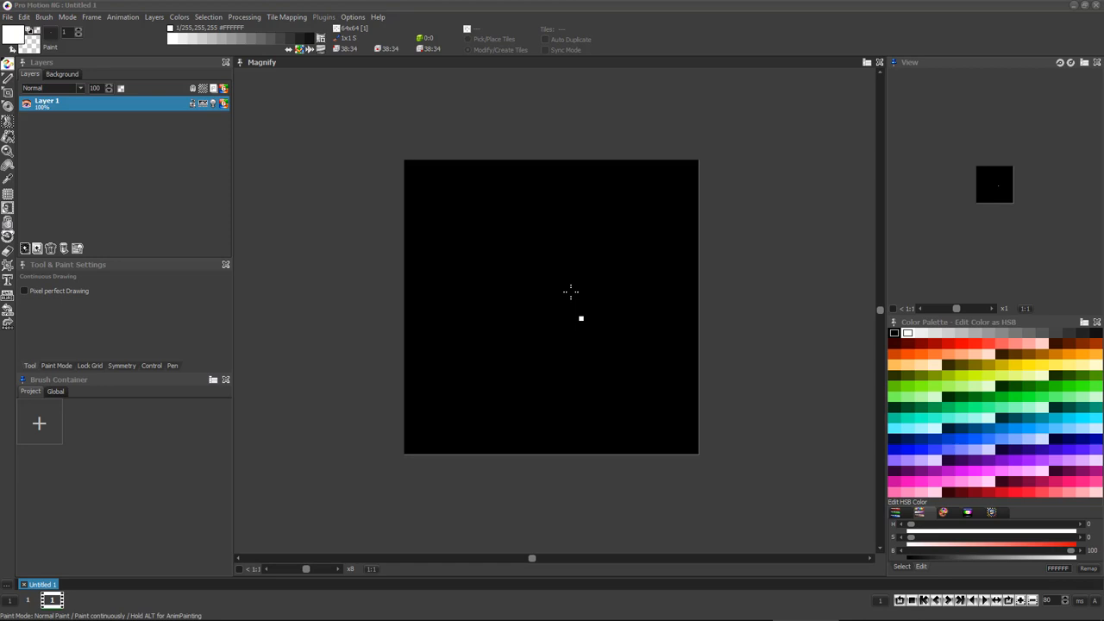
# Set pattern drawing Shifting Mode to Horizontal and adjust the shift pixel amount
pyautogui.click(244, 16)
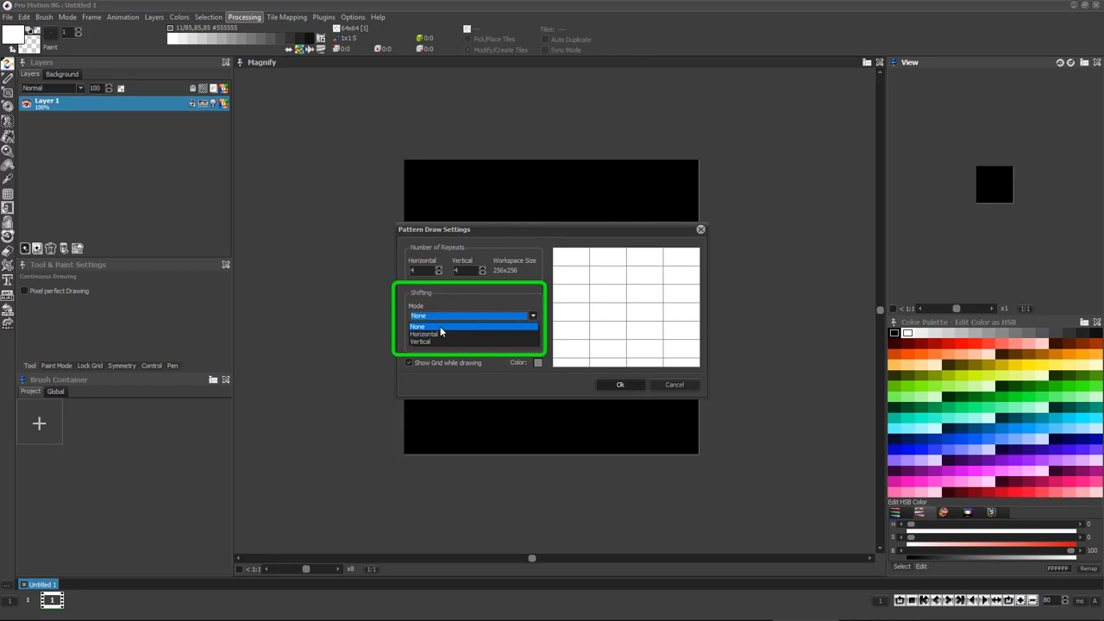
pyautogui.click(422, 335)
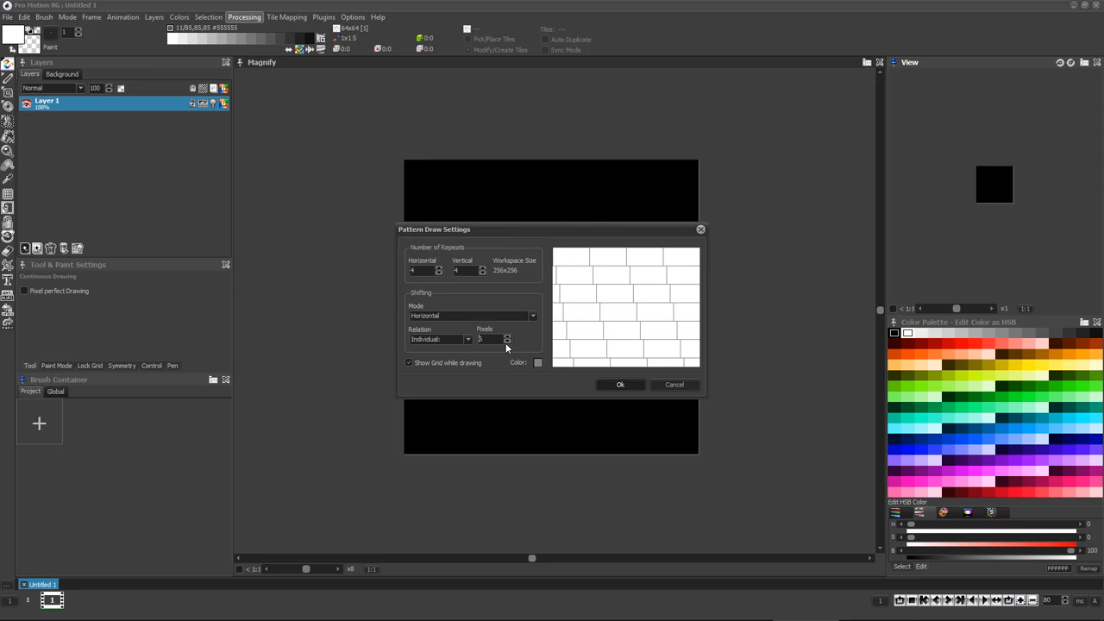
pyautogui.click(466, 338)
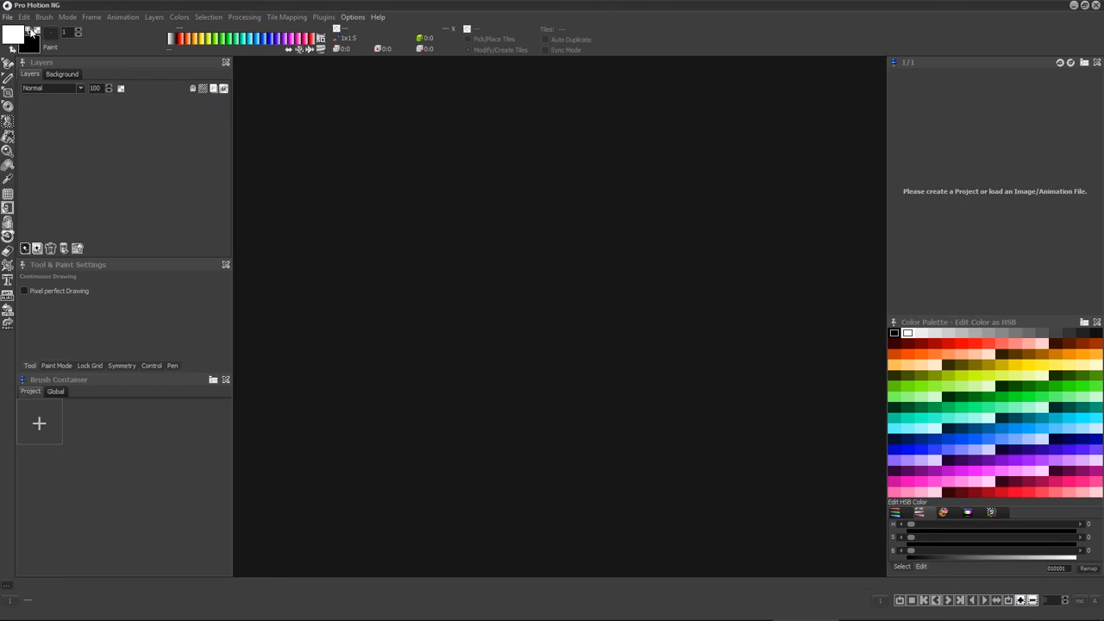
# Reopen Pattern Drawing Settings showing 4 horizontal and 4 vertical repeats, Mode None
pyautogui.click(7, 16)
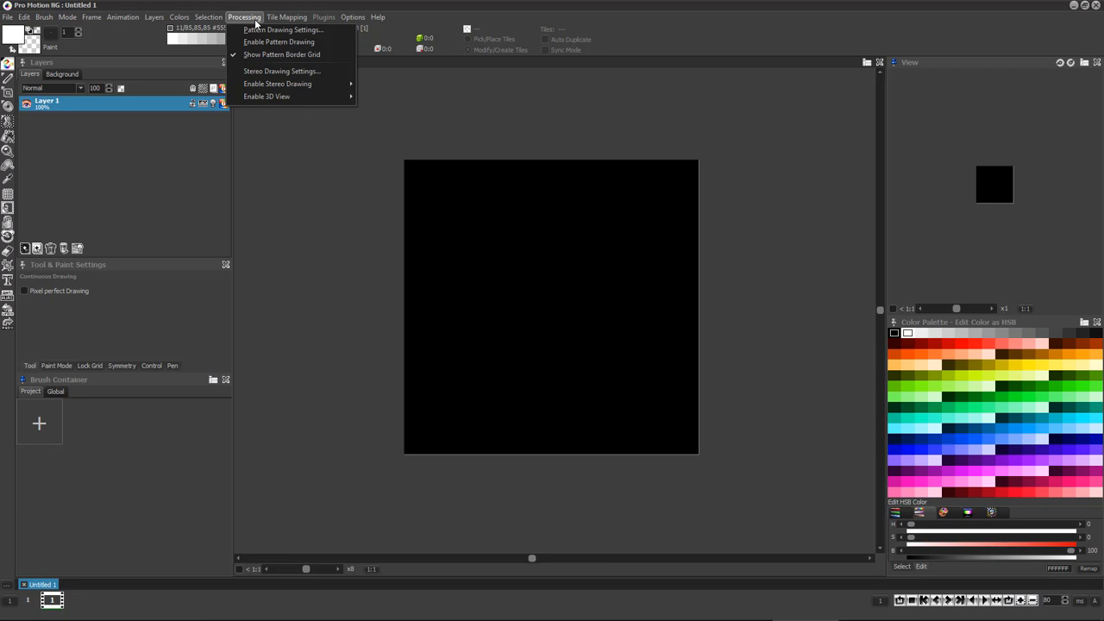
pyautogui.click(284, 29)
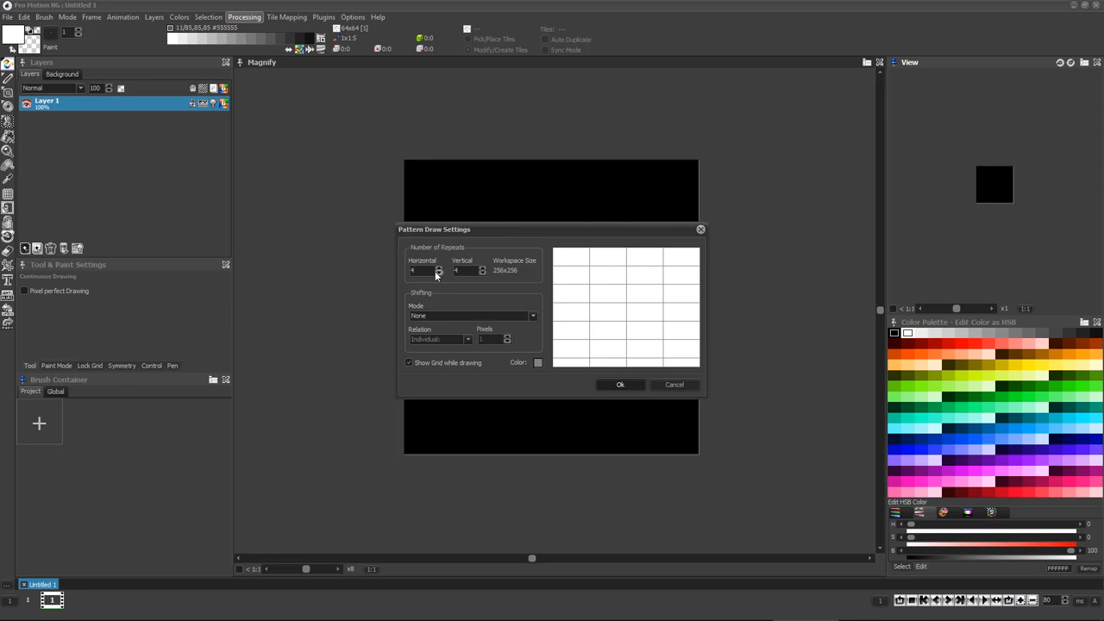
# Accept the 4×4 repeat settings and paint blue filled rectangles as a beveled tile
pyautogui.click(619, 384)
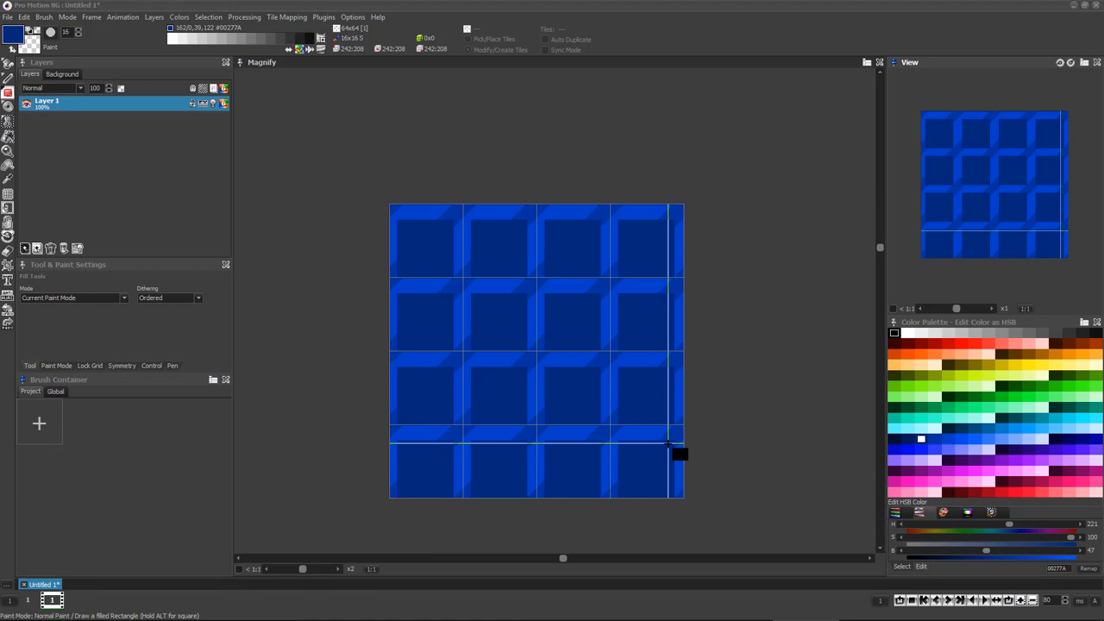
pyautogui.click(8, 17)
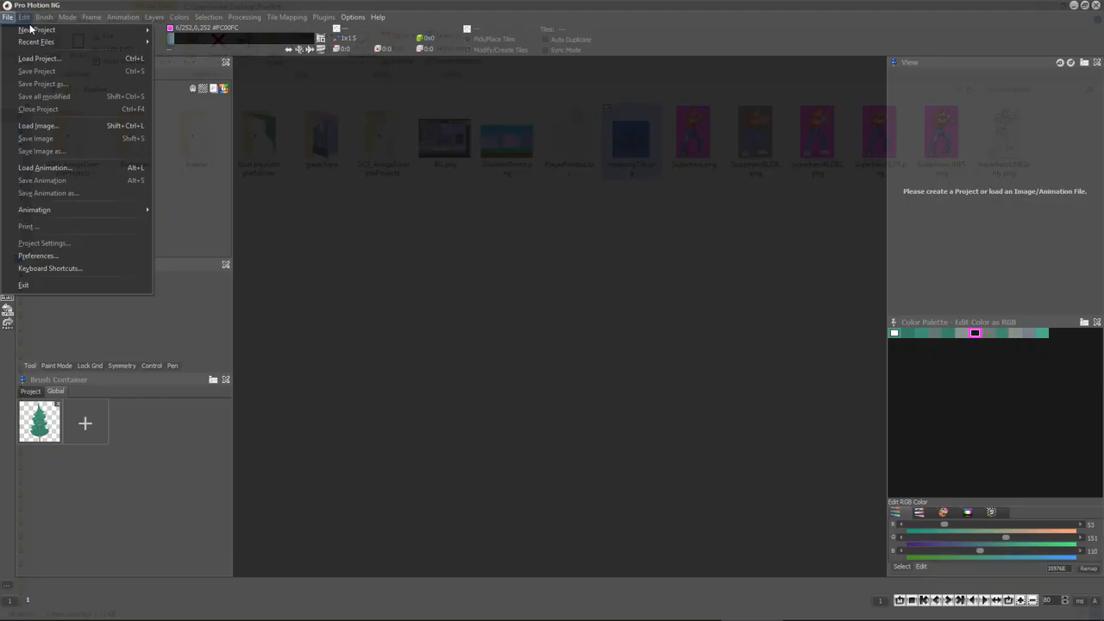
# Start a new tall transparent project, Untitled 5, from the File menu
pyautogui.click(28, 29)
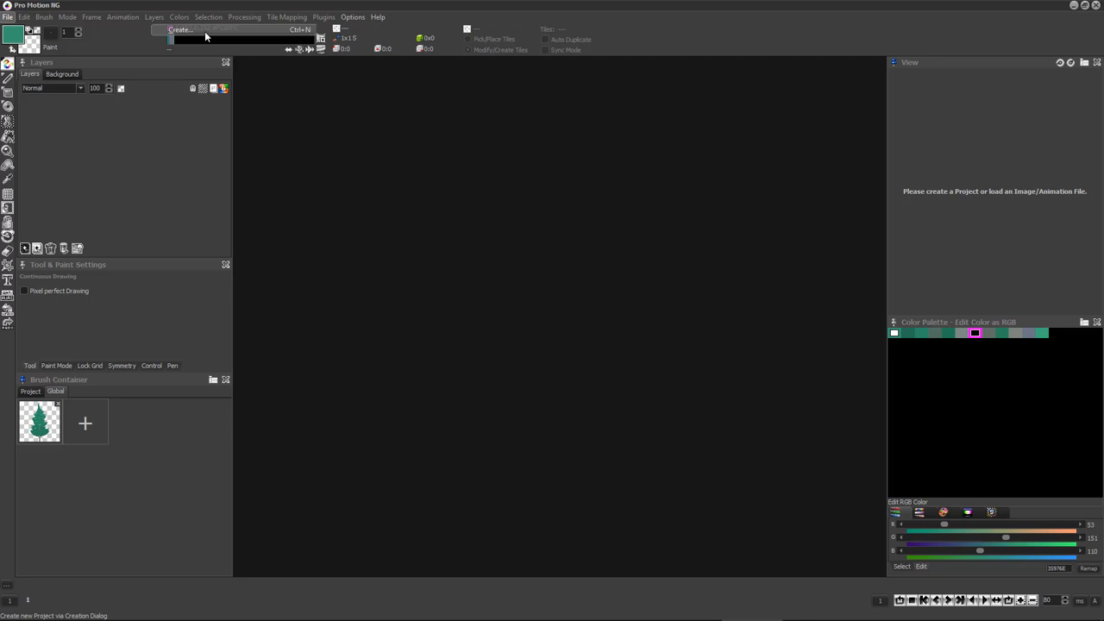
pyautogui.click(179, 30)
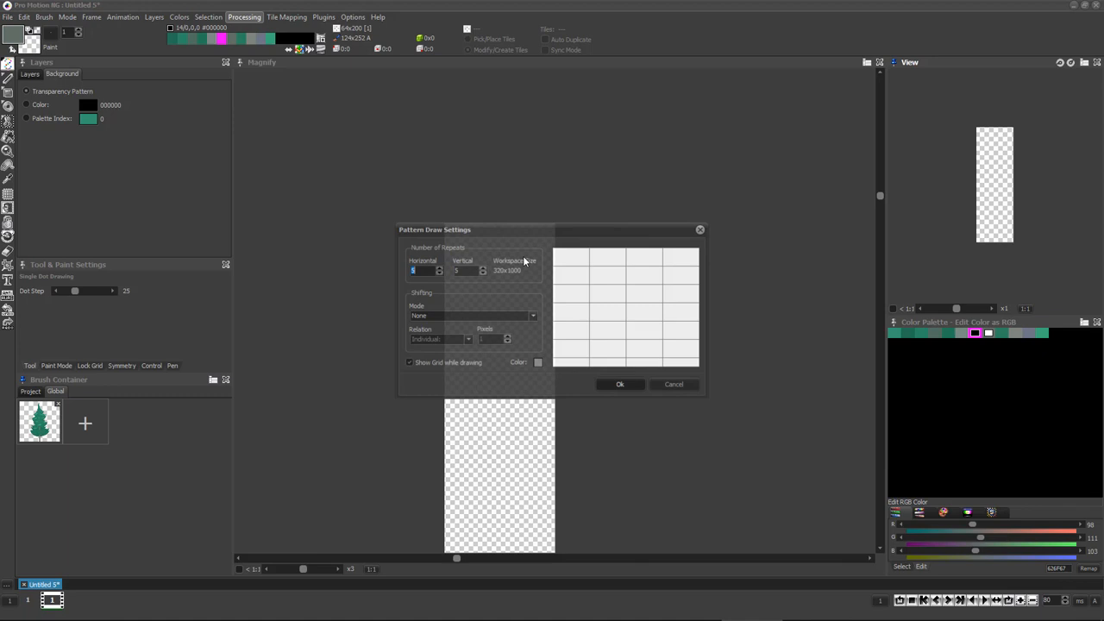
# Apply pattern settings with 1 vertical repeat for a single horizontal strip
pyautogui.click(619, 384)
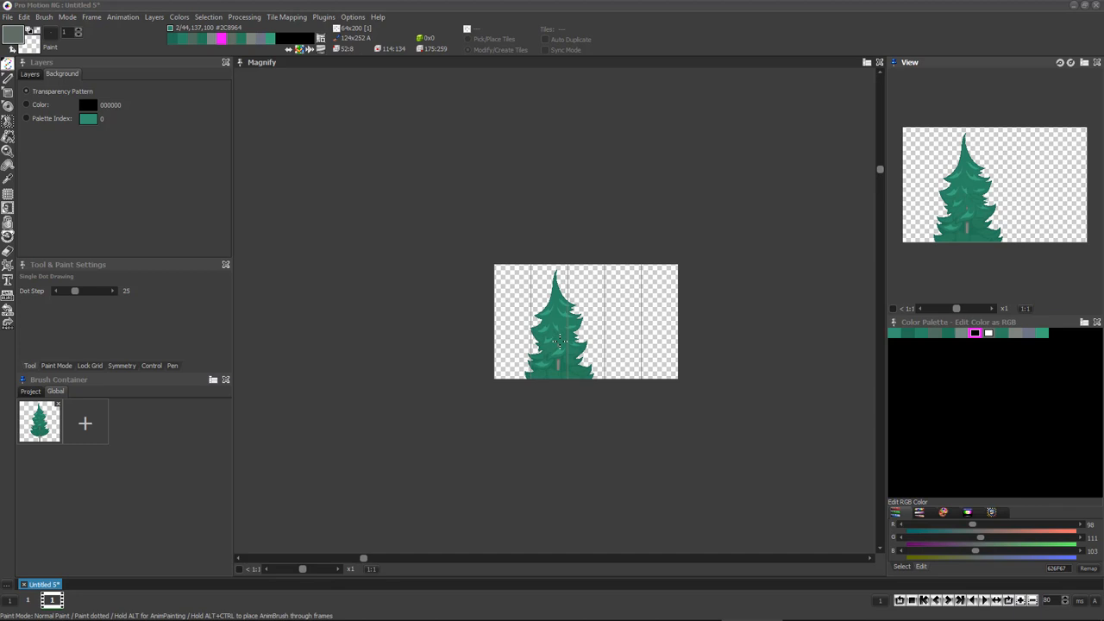